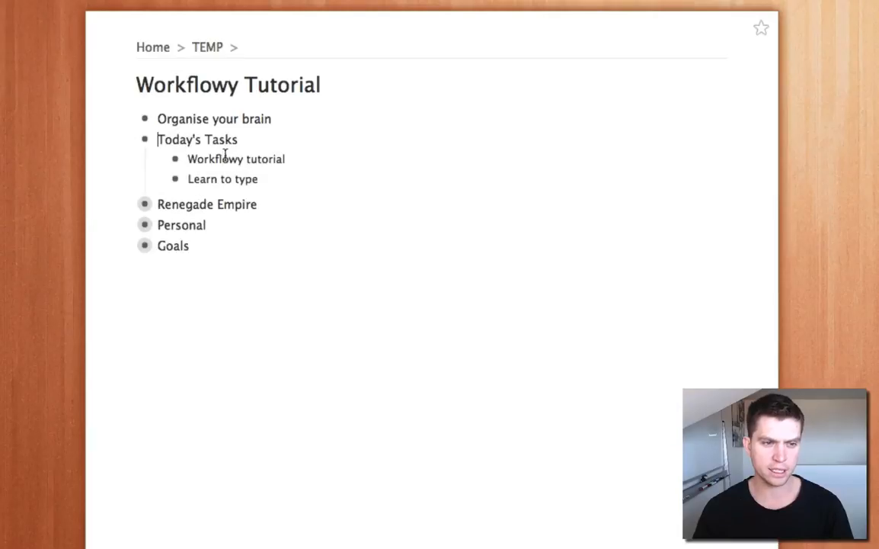
Add 'More things' and 'Easily go in there' with nested Task 1–3 under Today's Tasks, then fold the tasks away.
{"action": "type", "text": "More things"}
{"action": "type", "text": "Easily go in ther"}
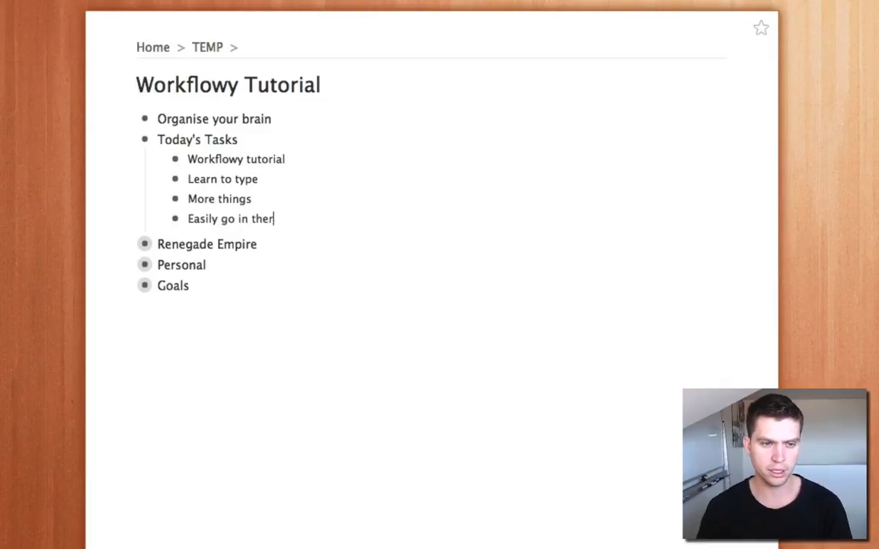
{"action": "key", "text": "Enter"}
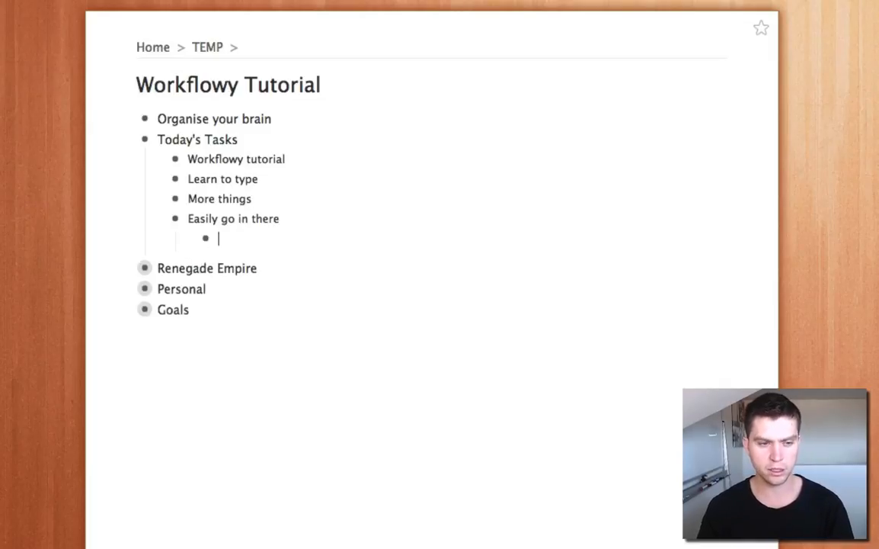
{"action": "type", "text": "Task 1"}
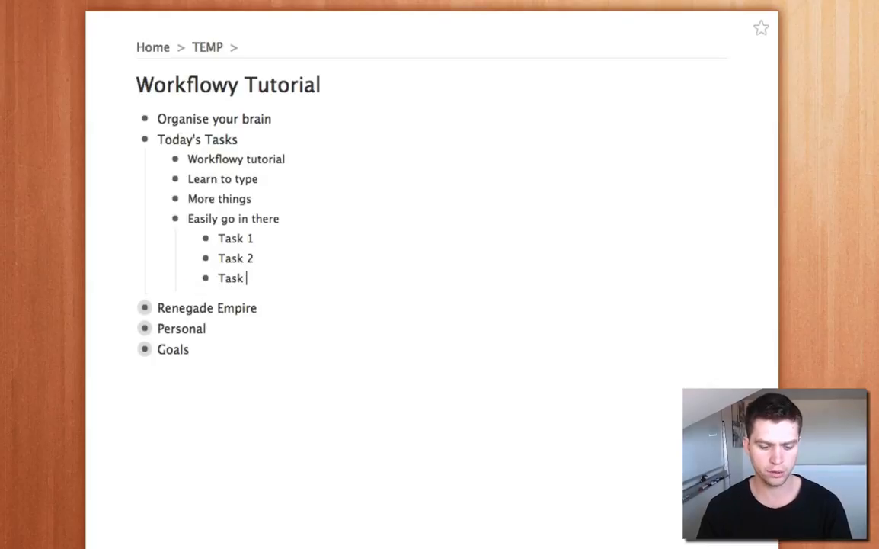
{"action": "left_click", "coordinate": [175, 219]}
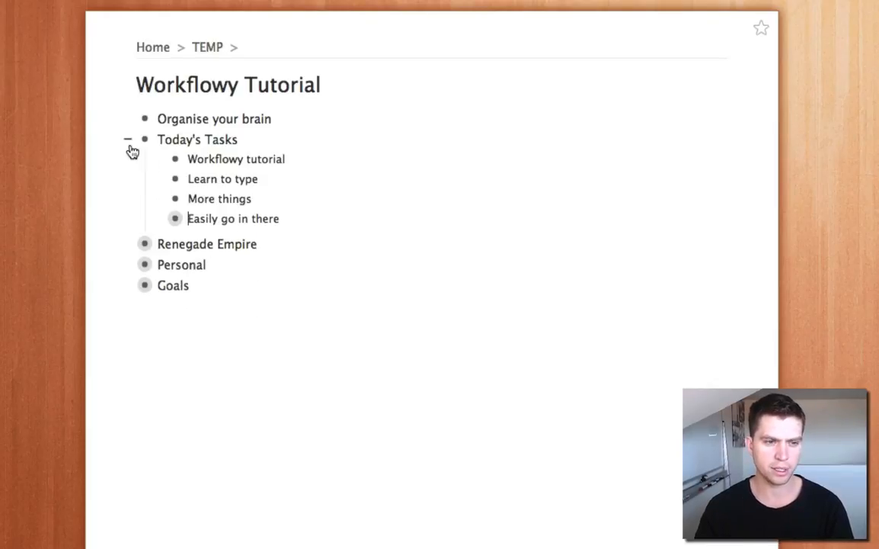
Fold the Today's Tasks list and unfold Renegade Empire to show Marketing, Operations and Projects.
{"action": "left_click", "coordinate": [128, 139]}
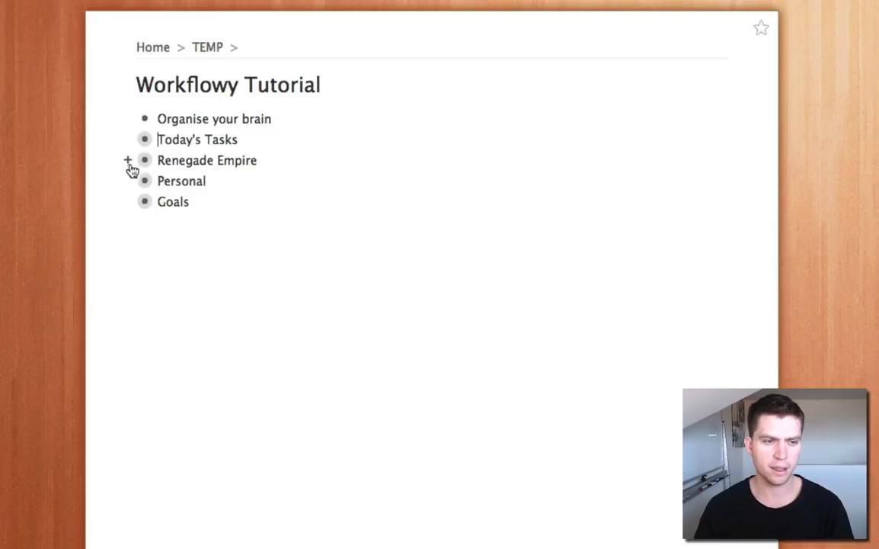
{"action": "left_click", "coordinate": [143, 160]}
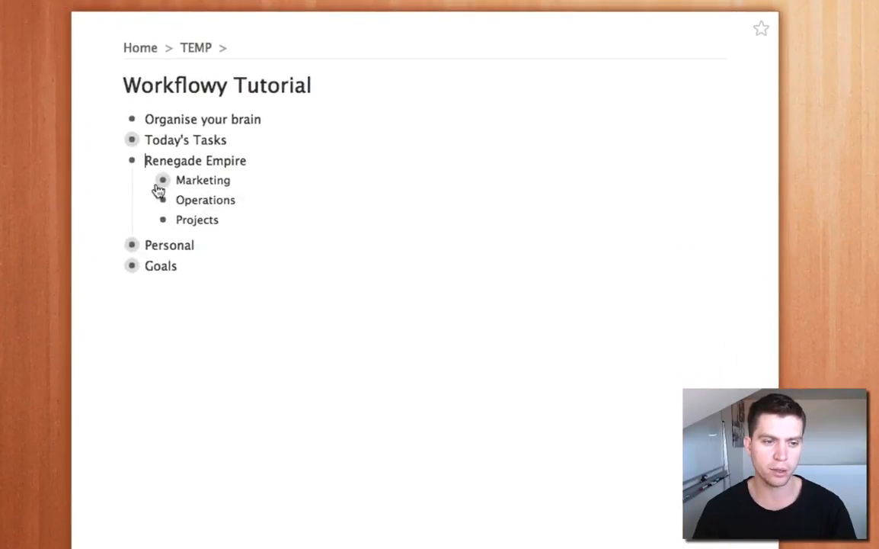
Unfold Marketing and Email marketing, then zoom into 'Email campaign for new socks'.
{"action": "left_click", "coordinate": [161, 180]}
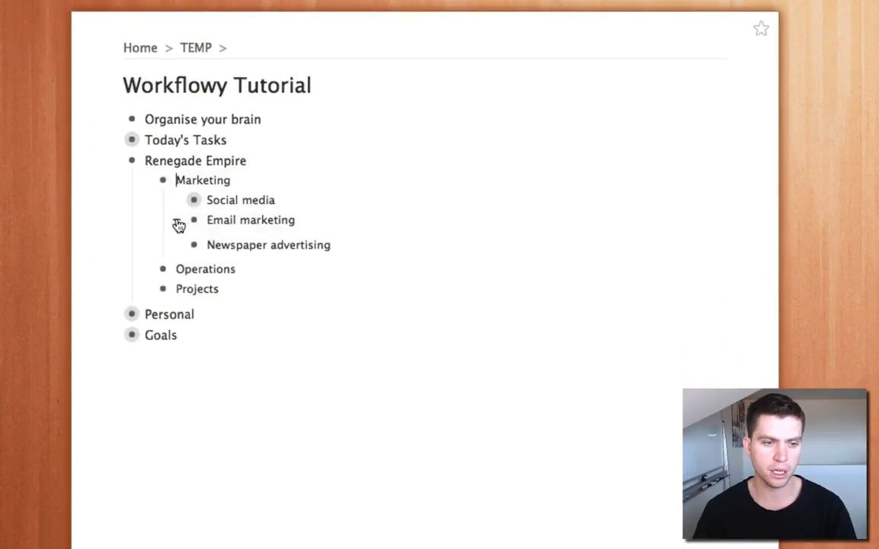
{"action": "left_click", "coordinate": [192, 219]}
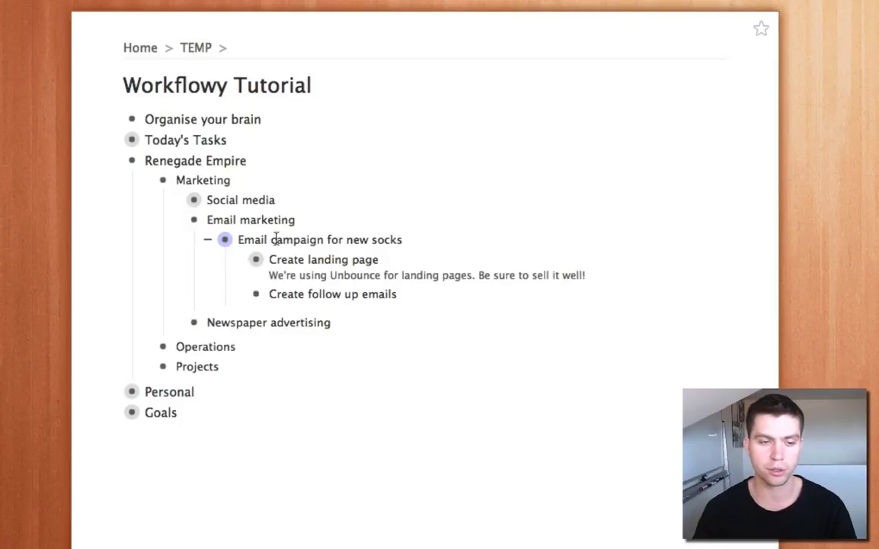
{"action": "left_click", "coordinate": [225, 239]}
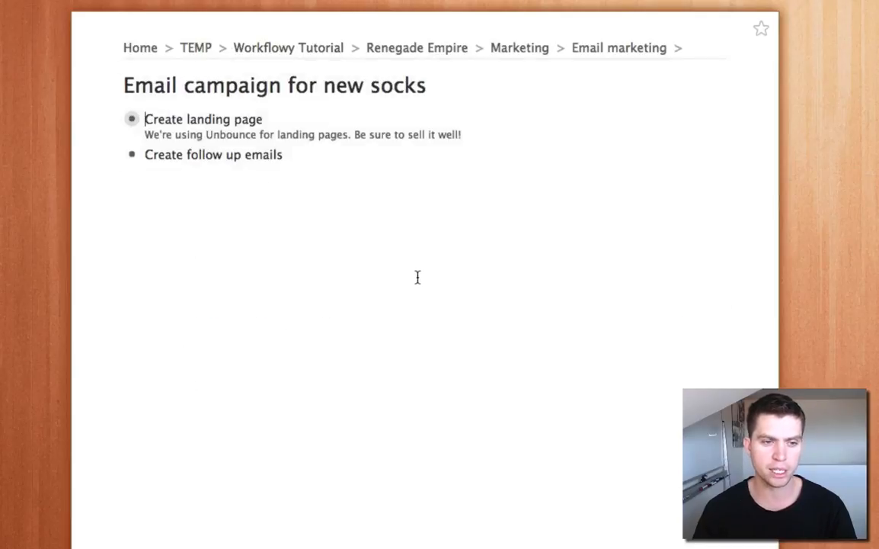
{"action": "mouse_move", "coordinate": [429, 175]}
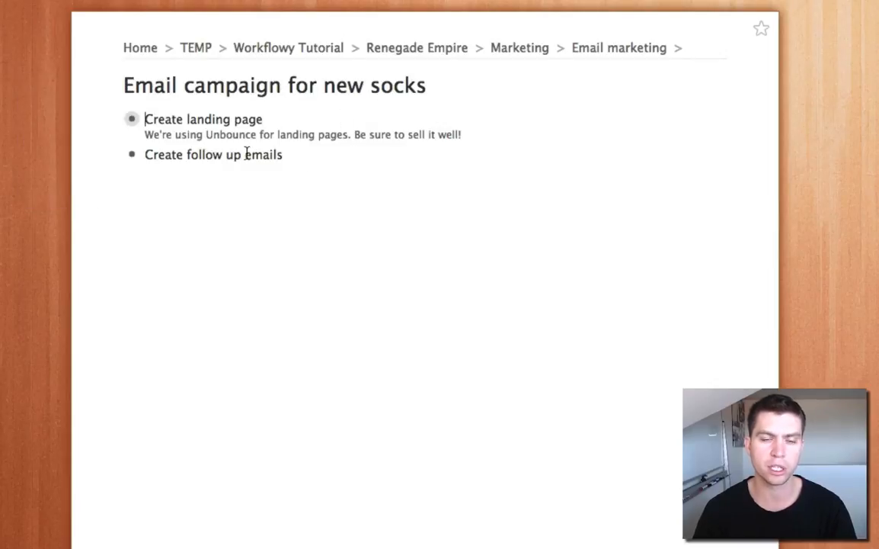
{"action": "mouse_move", "coordinate": [542, 218]}
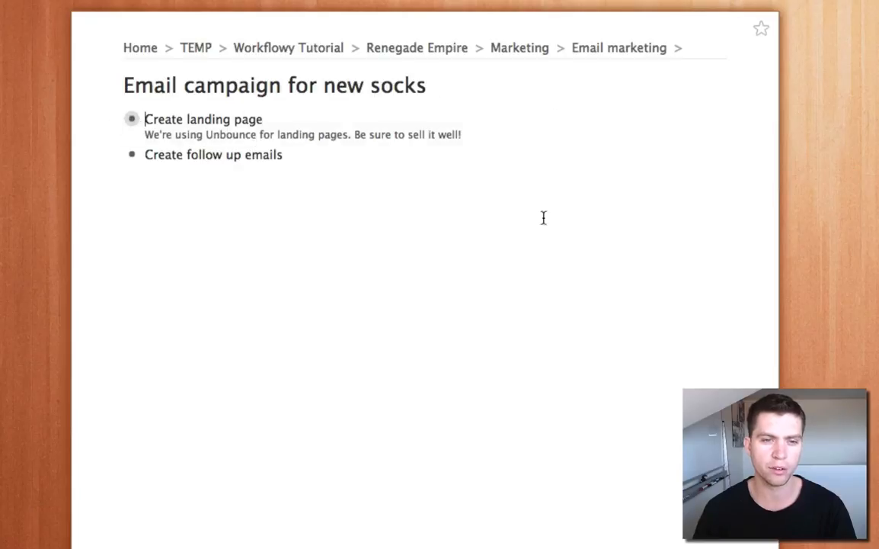
Go back up, zoom into 'Create landing page' with its three subtasks, then return to Email marketing.
{"action": "left_click", "coordinate": [288, 47]}
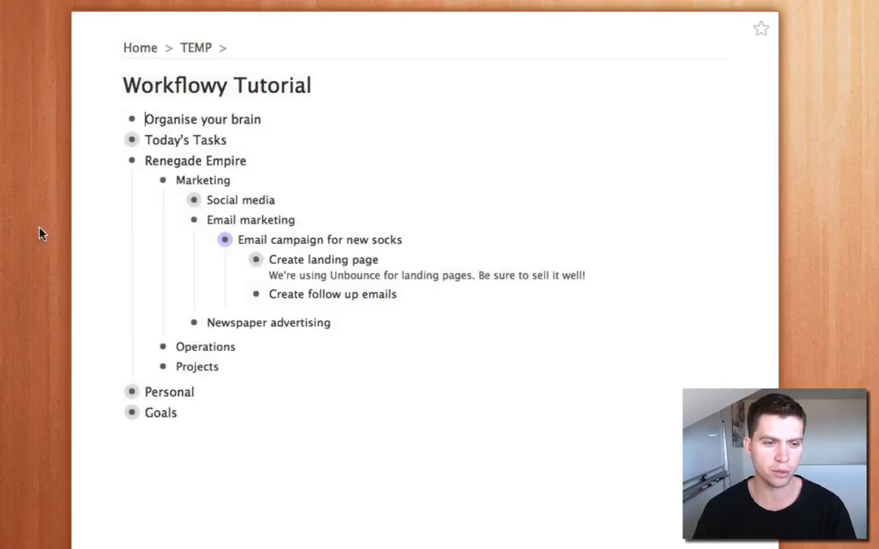
{"action": "mouse_move", "coordinate": [241, 267]}
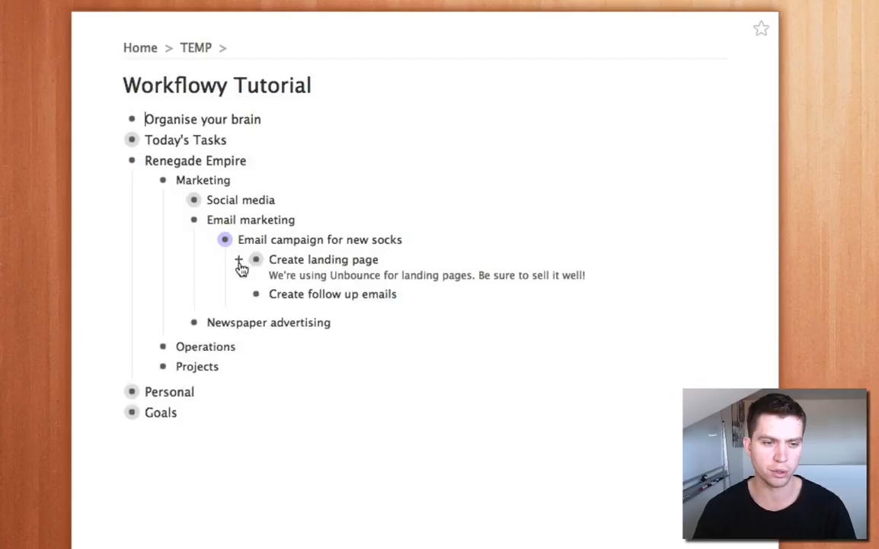
{"action": "left_click", "coordinate": [226, 239]}
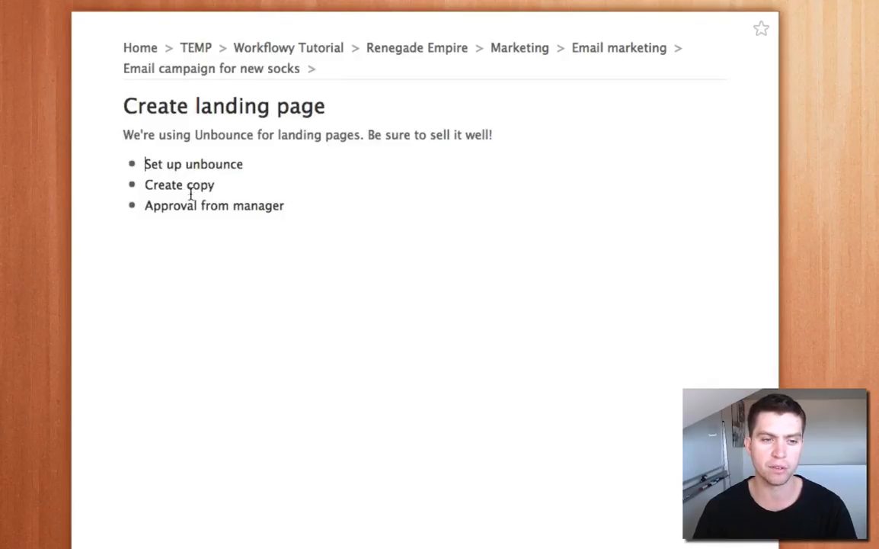
{"action": "left_click", "coordinate": [619, 47]}
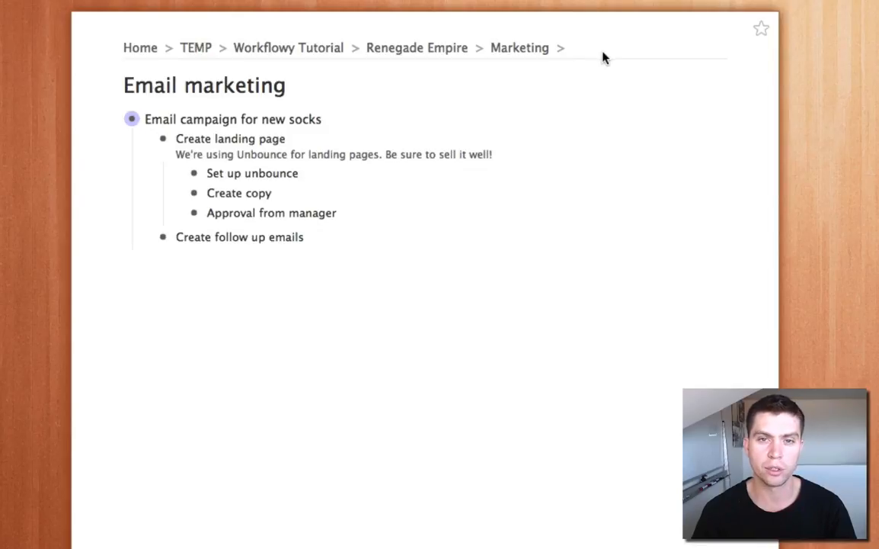
Extend the Unbounce note under 'Create landing page' with lines 'Typing about' and 'Giving some context'.
{"action": "left_click_drag", "start_coordinate": [289, 154], "coordinate": [493, 154]}
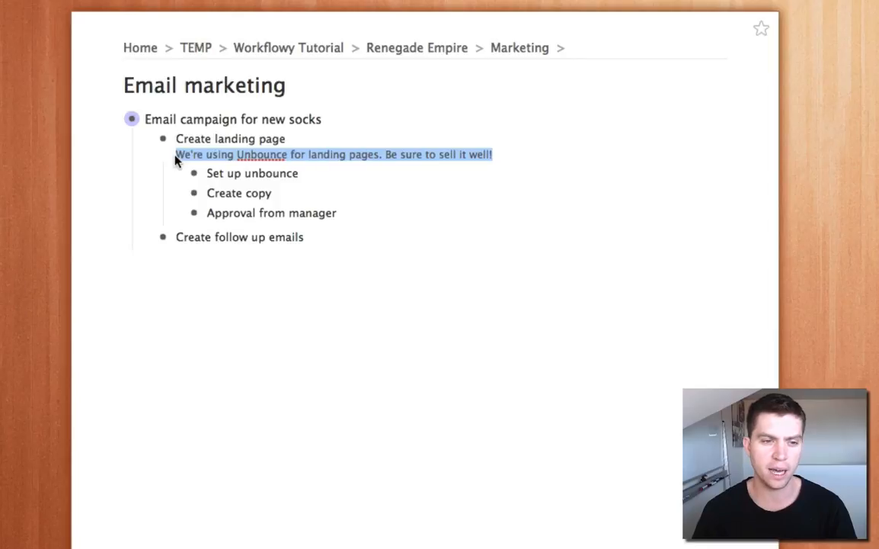
{"action": "mouse_move", "coordinate": [393, 183]}
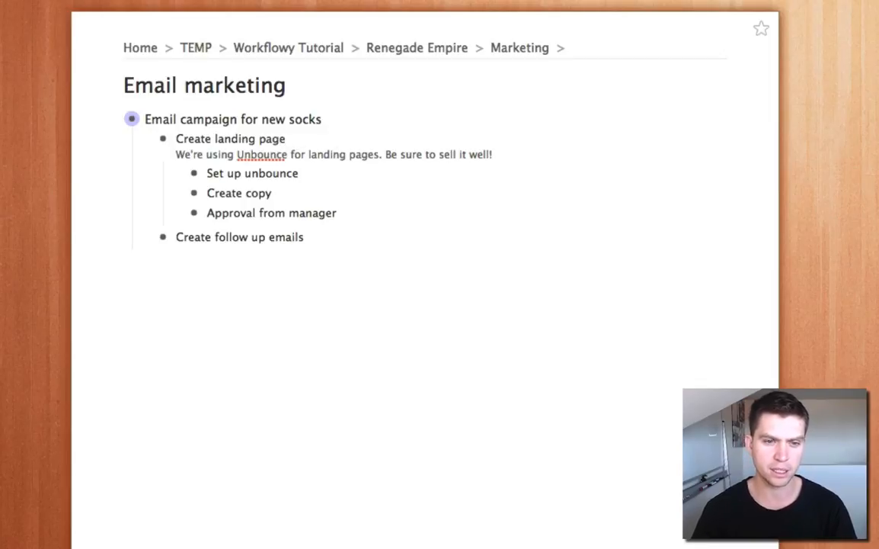
{"action": "type", "text": "Typing about"}
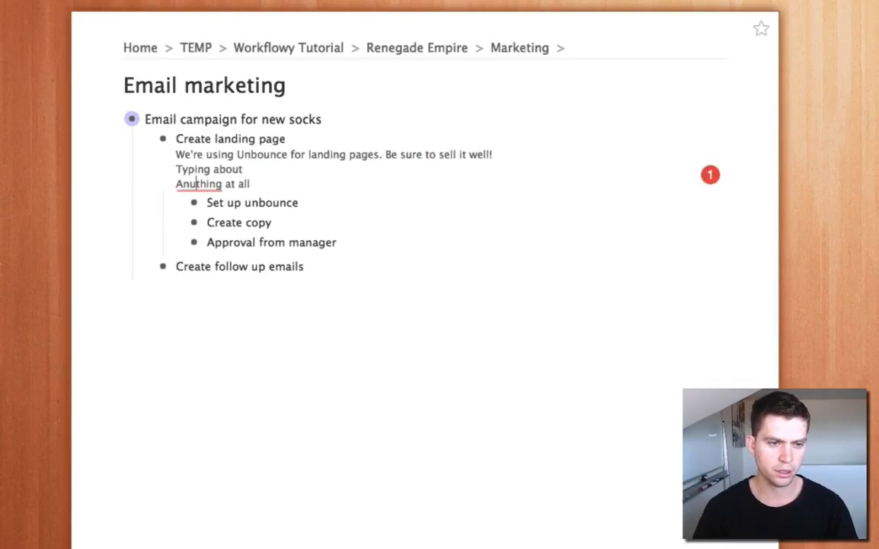
{"action": "key", "text": "Enter"}
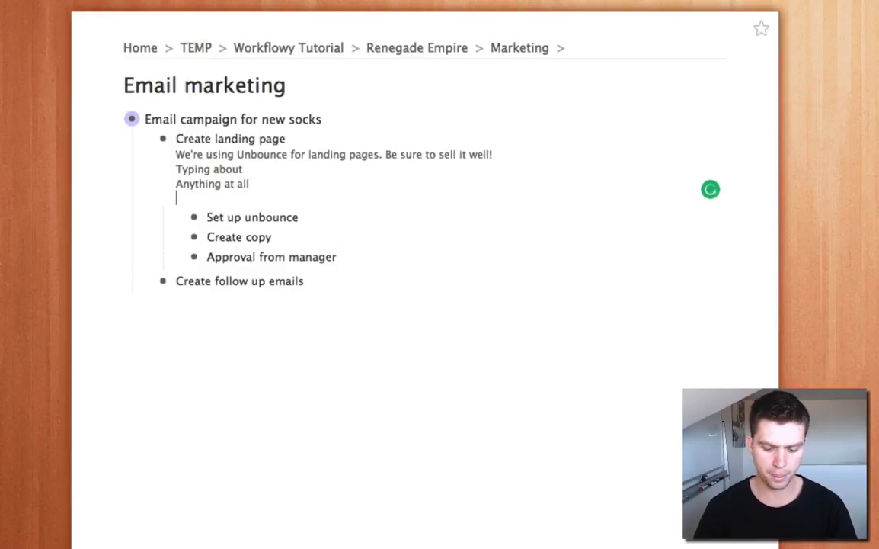
{"action": "type", "text": "Giving sp"}
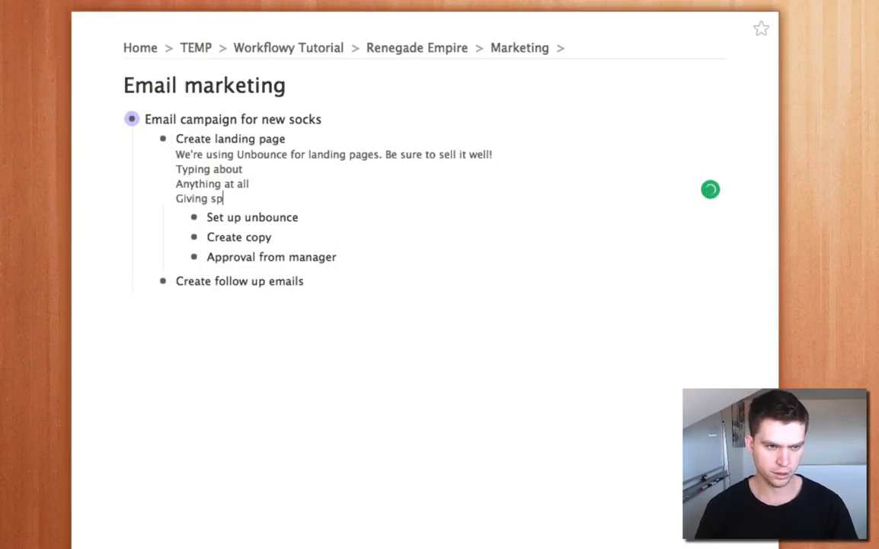
{"action": "type", "text": "ome context"}
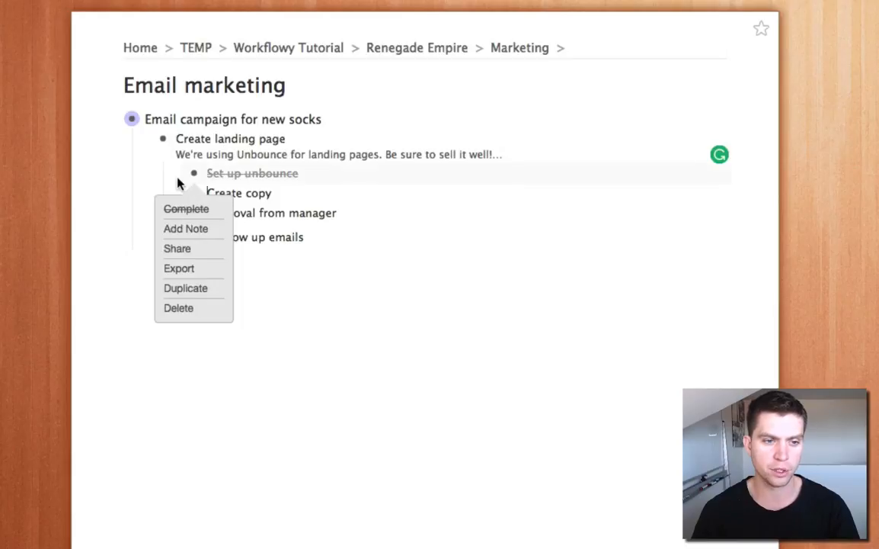
Mark Set up unbounce and Create copy complete, then show completed tasks again.
{"action": "left_click", "coordinate": [179, 308]}
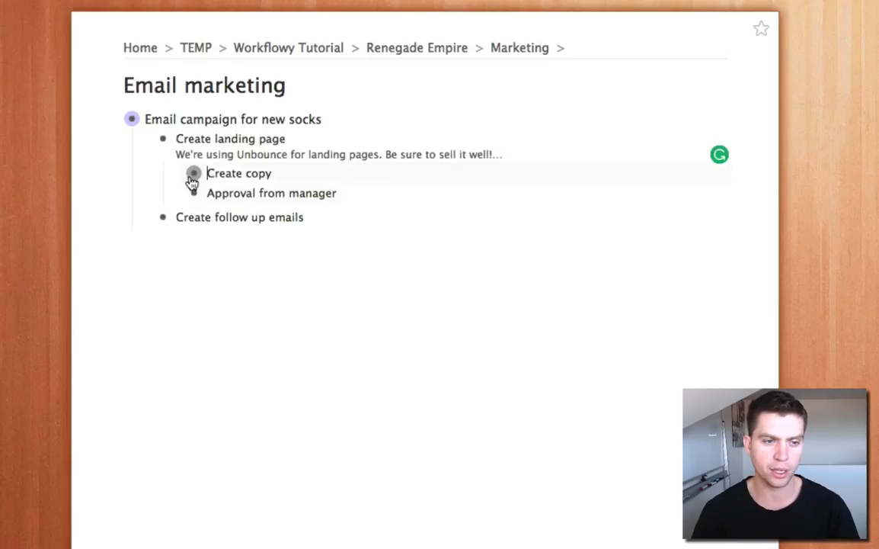
{"action": "left_click", "coordinate": [192, 174]}
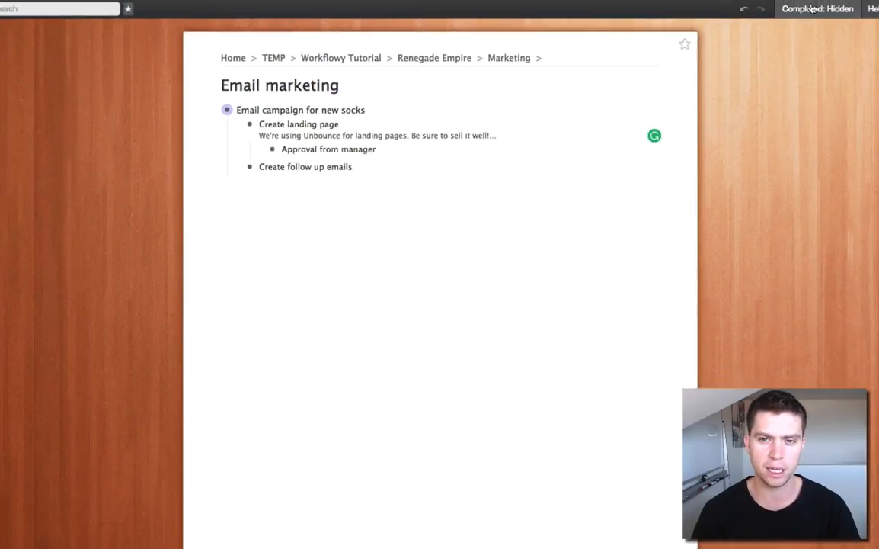
{"action": "left_click", "coordinate": [817, 9]}
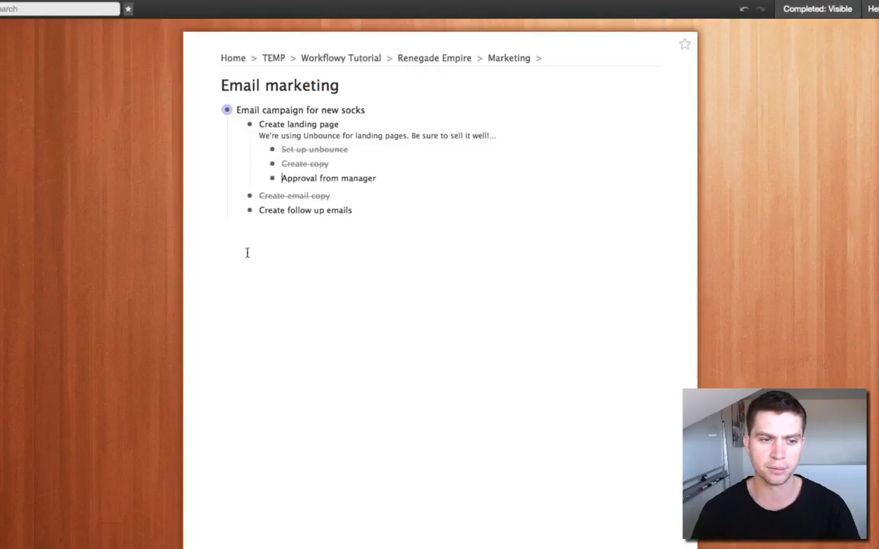
{"action": "mouse_move", "coordinate": [366, 206]}
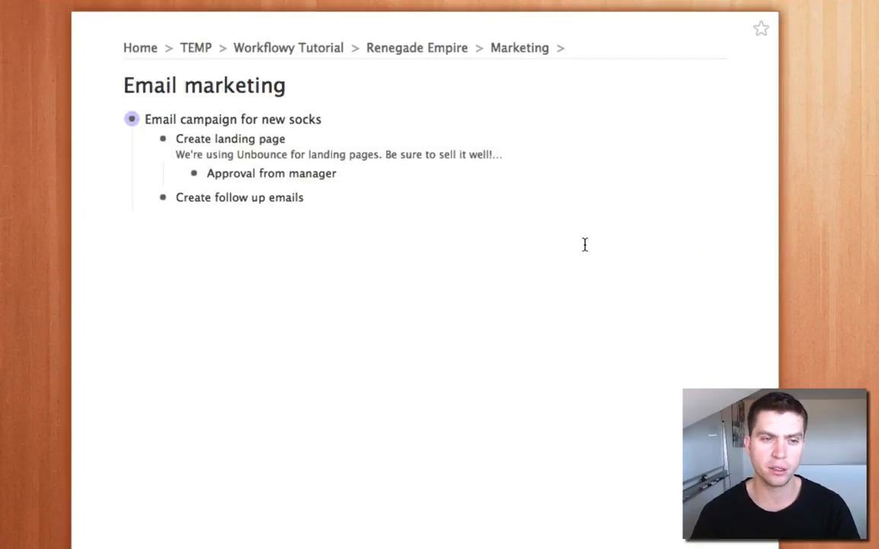
{"action": "mouse_move", "coordinate": [335, 210]}
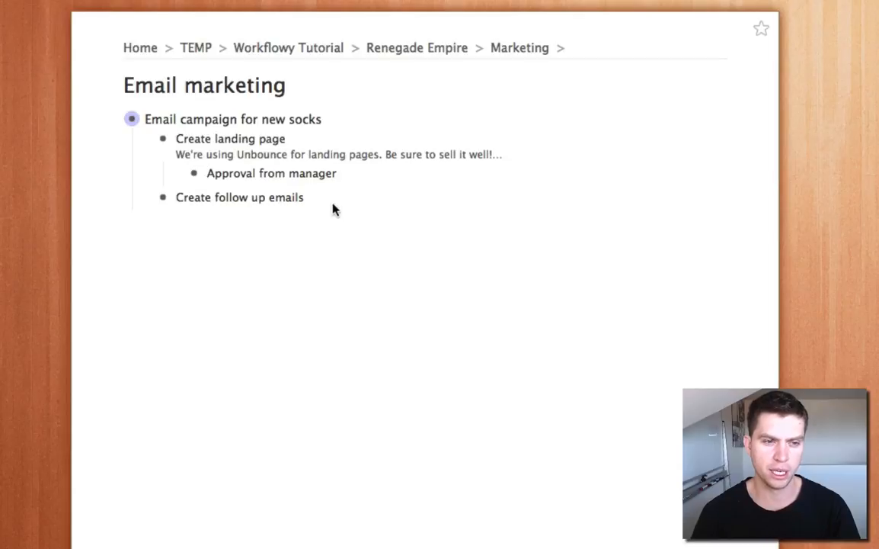
Share 'Email campaign for new socks' via a secret link set to 'Others can view' and select the link.
{"action": "left_click", "coordinate": [132, 119]}
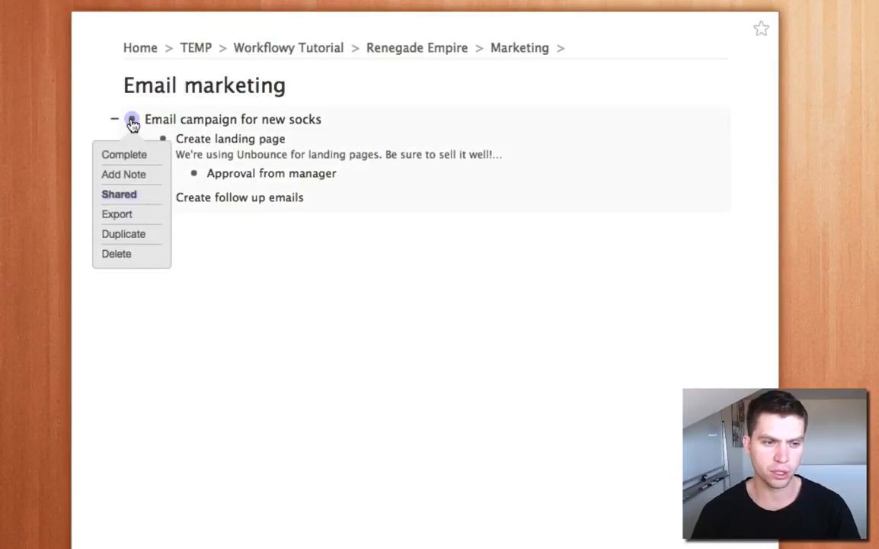
{"action": "mouse_move", "coordinate": [131, 122]}
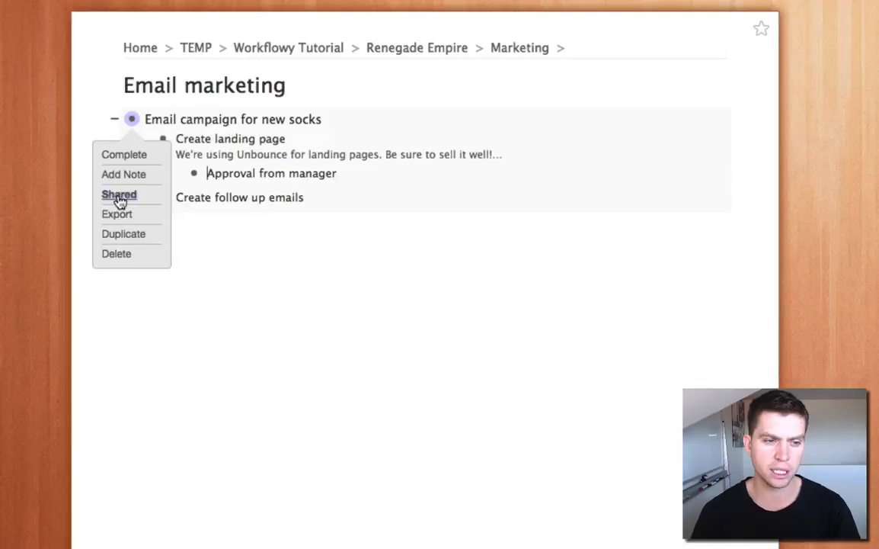
{"action": "left_click", "coordinate": [119, 195]}
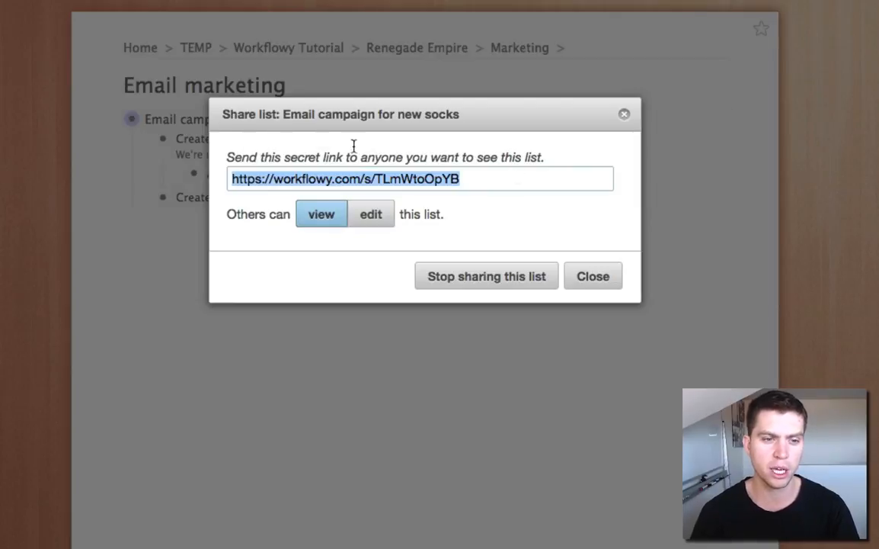
{"action": "mouse_move", "coordinate": [309, 215]}
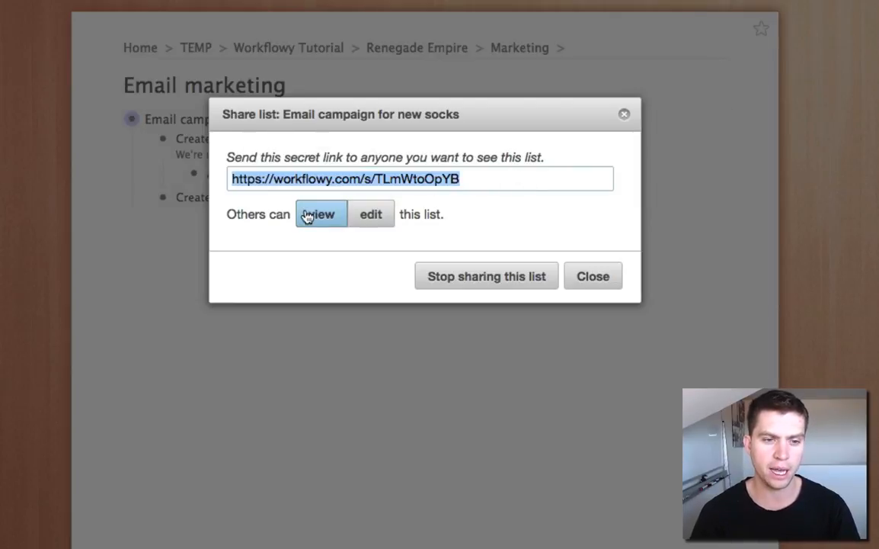
{"action": "mouse_move", "coordinate": [342, 220]}
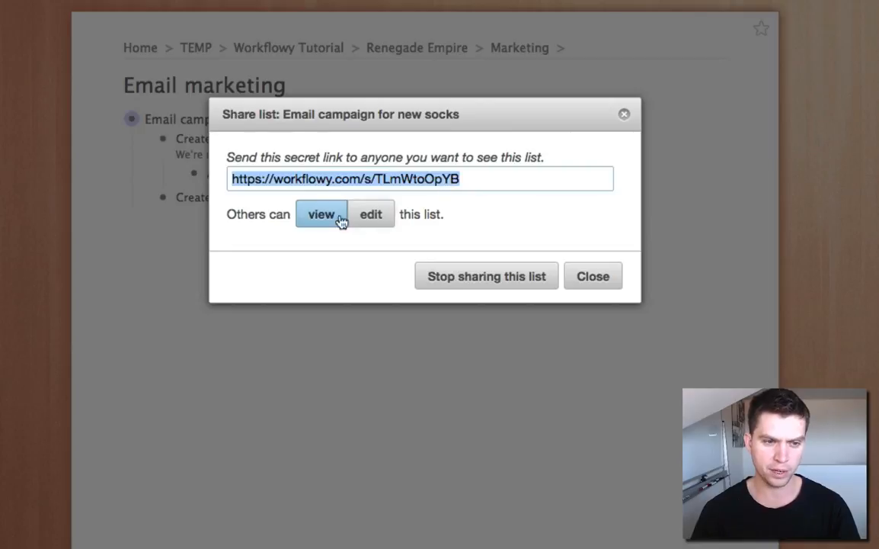
{"action": "left_click", "coordinate": [372, 213]}
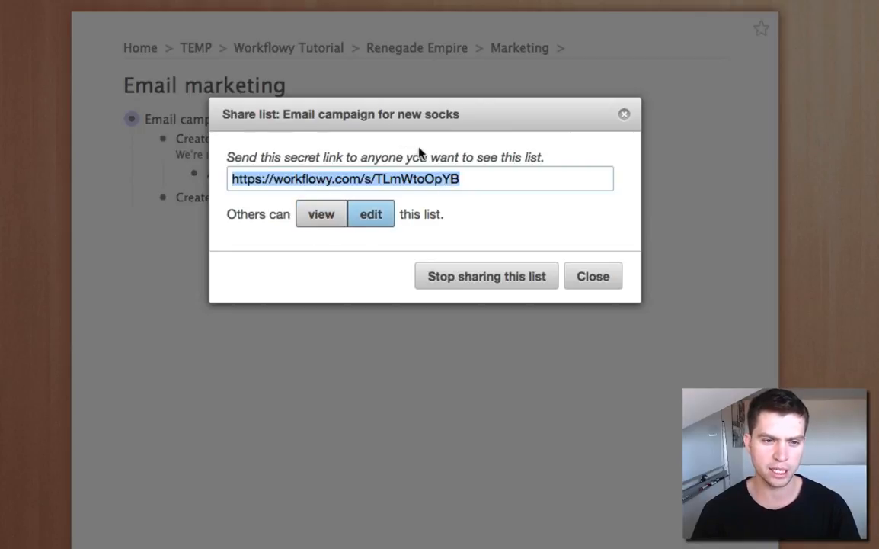
{"action": "left_click", "coordinate": [321, 213]}
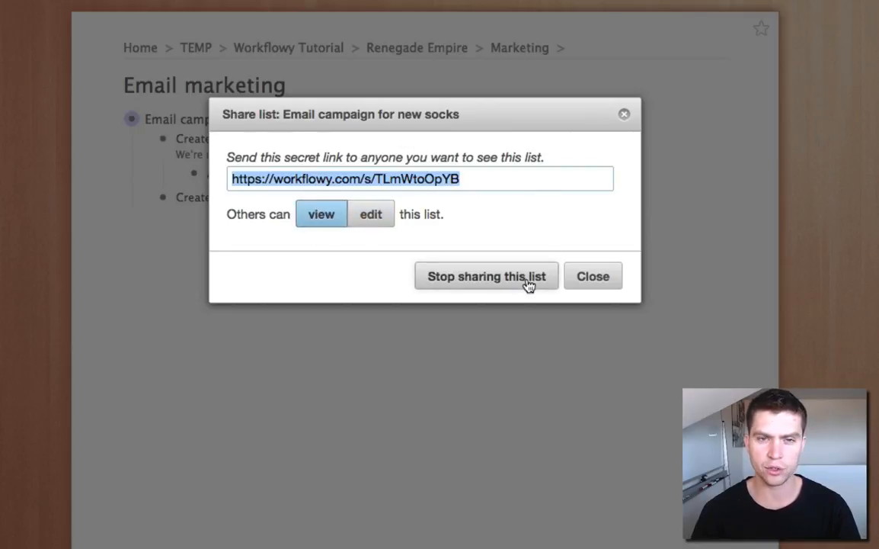
{"action": "mouse_move", "coordinate": [399, 182]}
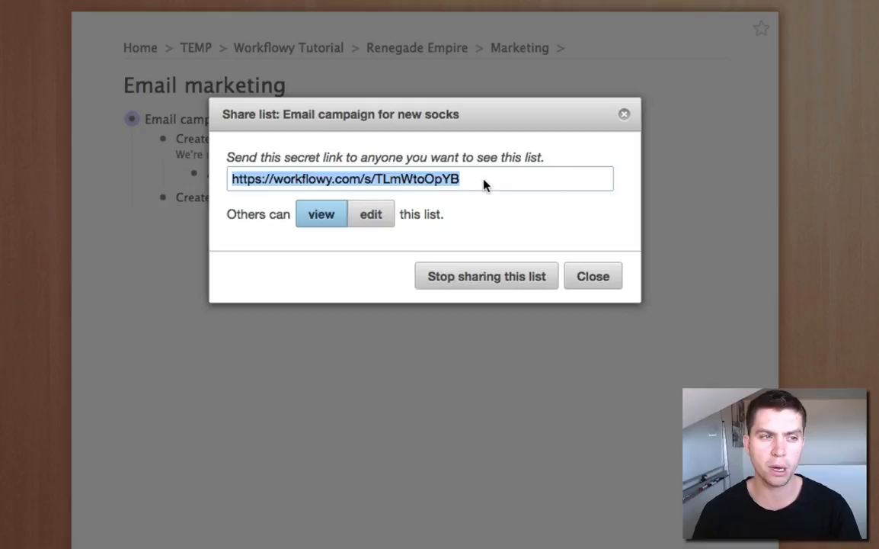
{"action": "mouse_move", "coordinate": [446, 186]}
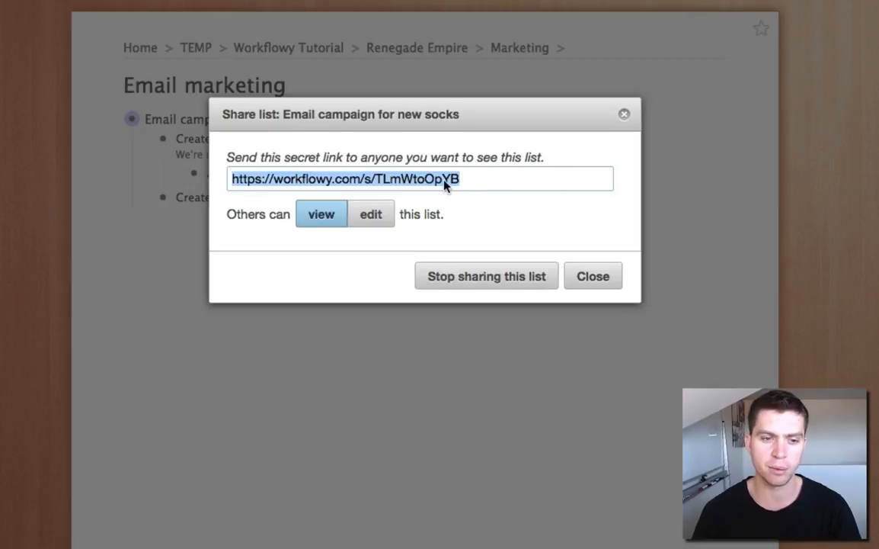
{"action": "mouse_move", "coordinate": [426, 192]}
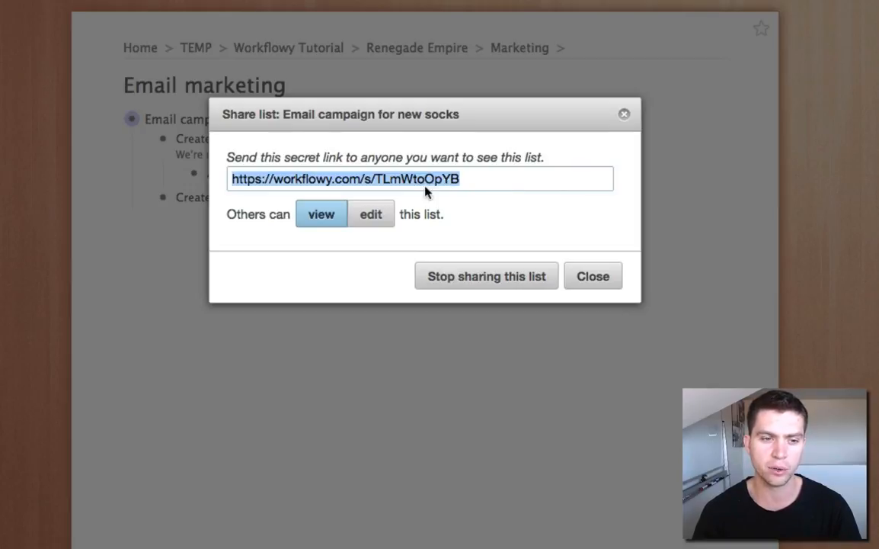
{"action": "left_click", "coordinate": [593, 276]}
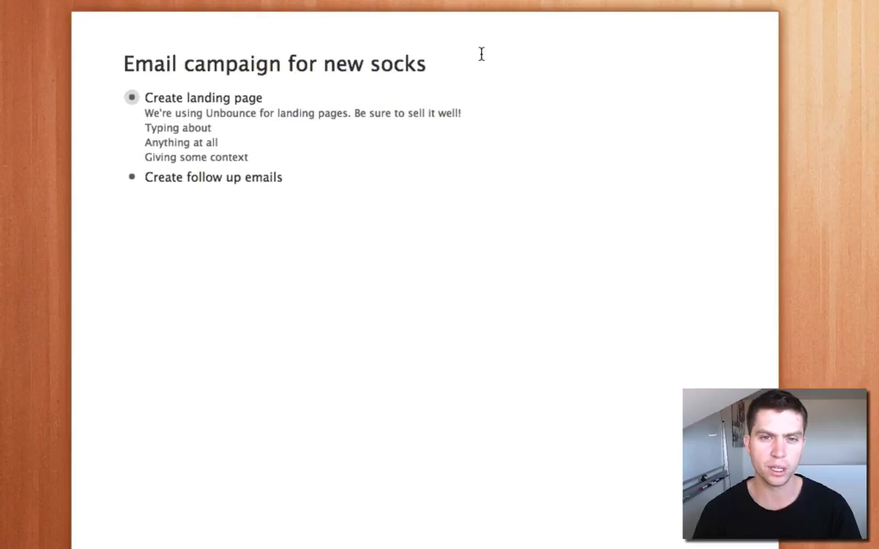
{"action": "mouse_move", "coordinate": [279, 41]}
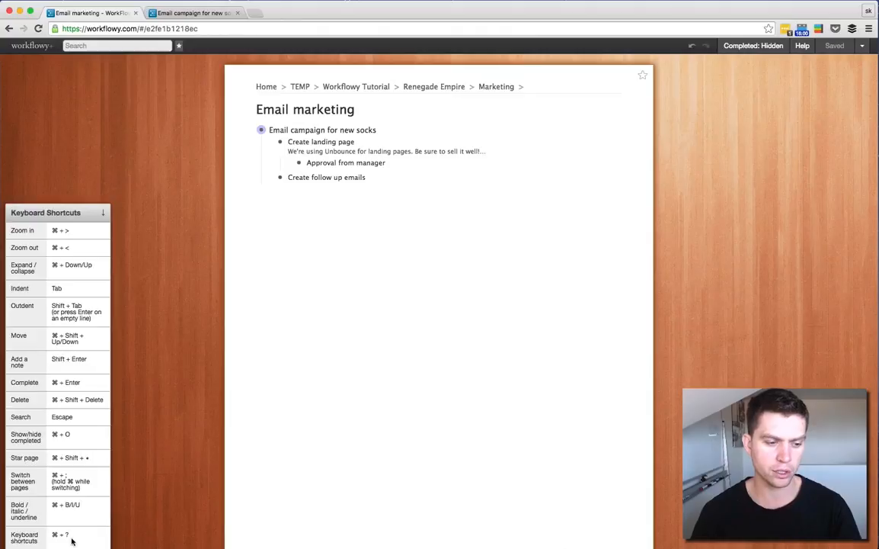
{"action": "mouse_move", "coordinate": [158, 346]}
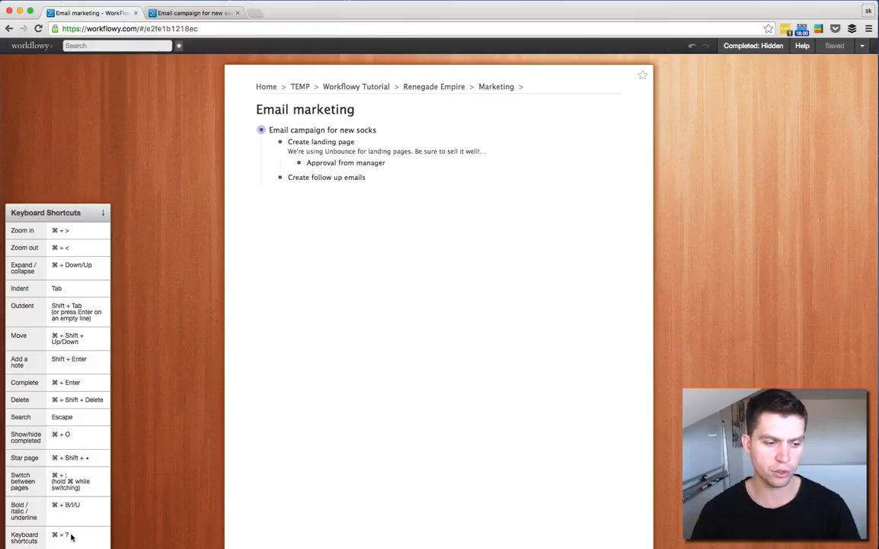
{"action": "mouse_move", "coordinate": [60, 259]}
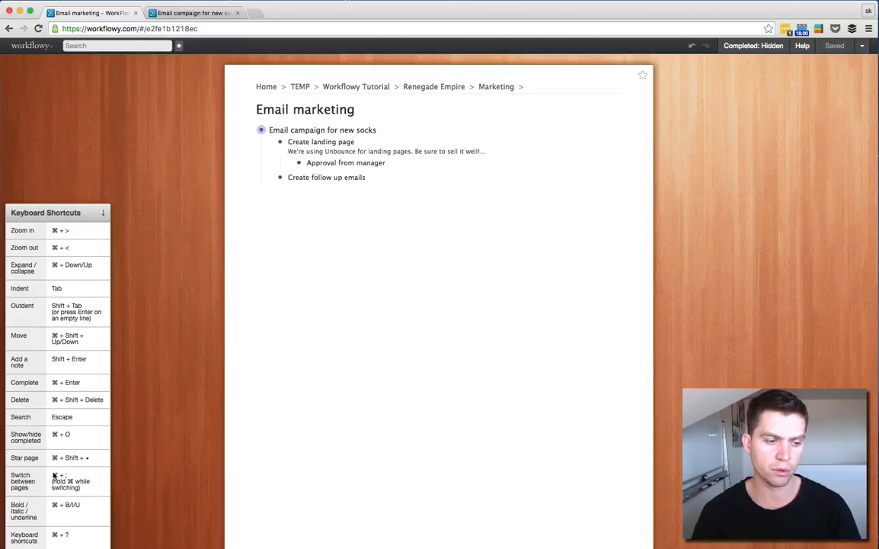
Hide the Keyboard Shortcuts reference panel, leaving the Email marketing outline.
{"action": "left_click", "coordinate": [102, 212]}
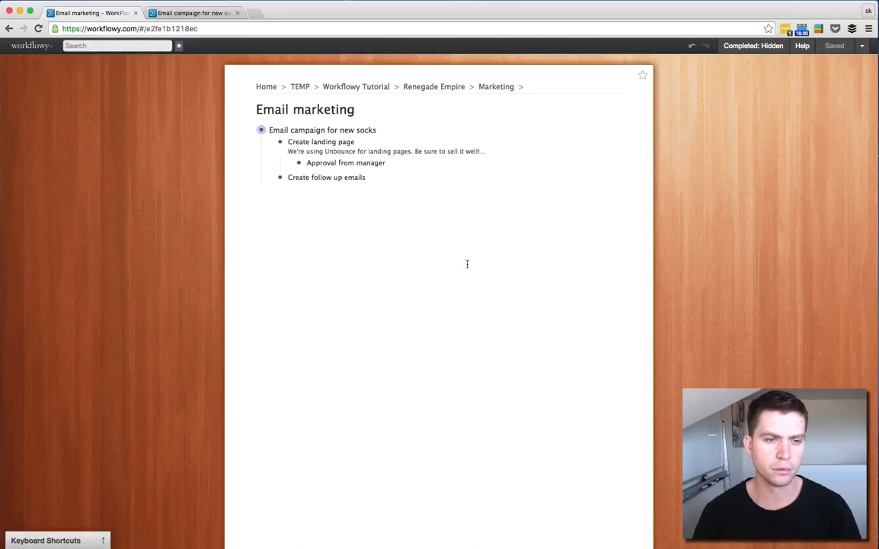